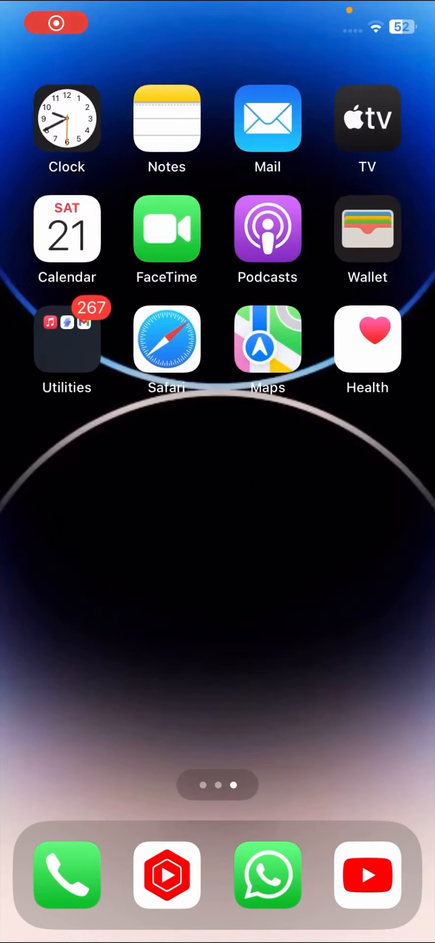
# Step: Swipe through the home screen pages and return to the first page with the App Store
pyautogui.hscroll(-3)
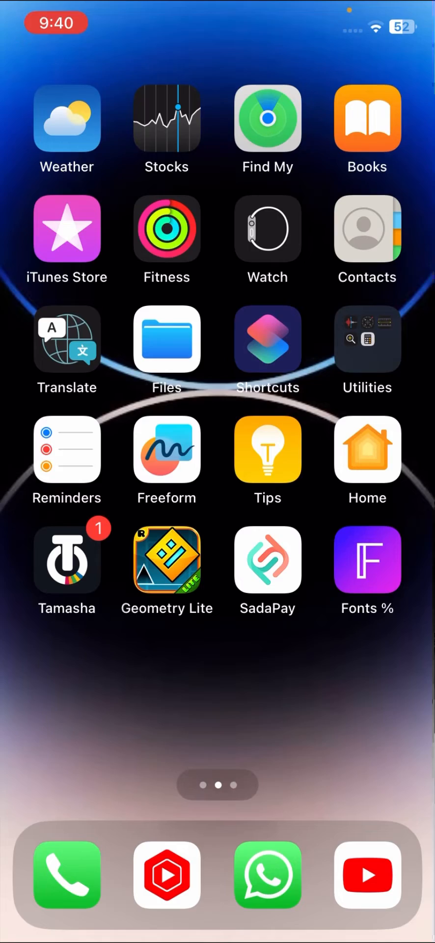
pyautogui.hscroll(3)
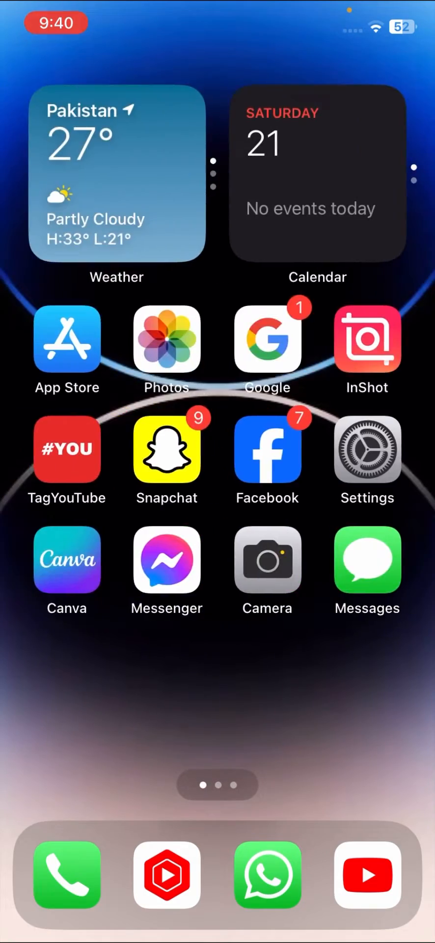
pyautogui.hscroll(-3)
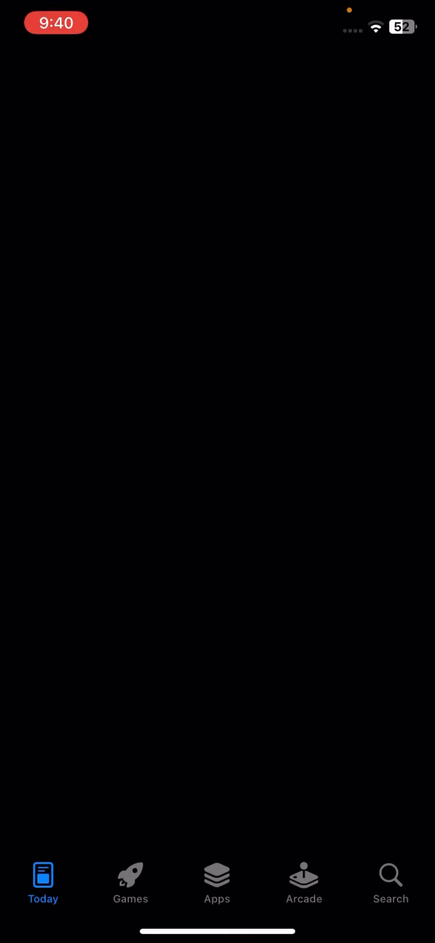
# Step: Start the Facebook update in the App Store, then go to Settings from the Home Screen
pyautogui.click(391, 882)
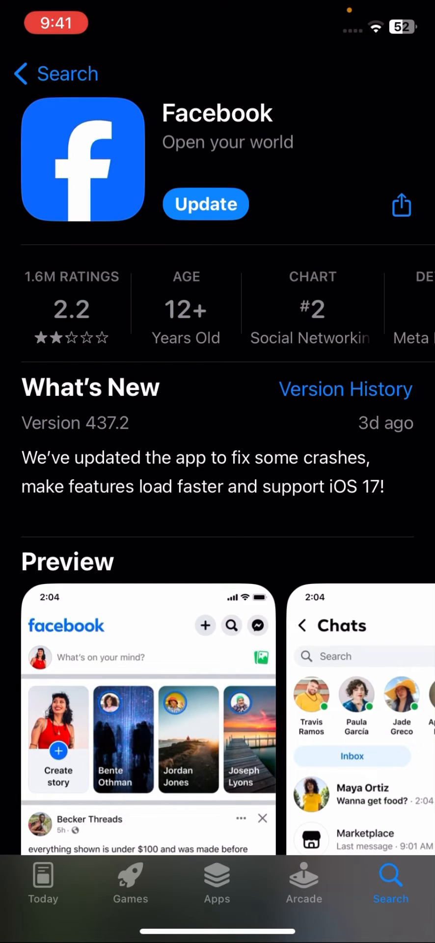
pyautogui.click(204, 203)
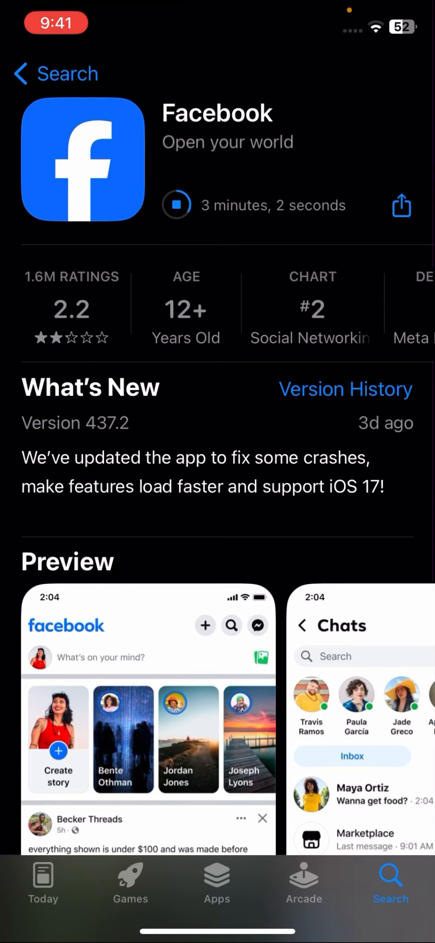
pyautogui.press('home')
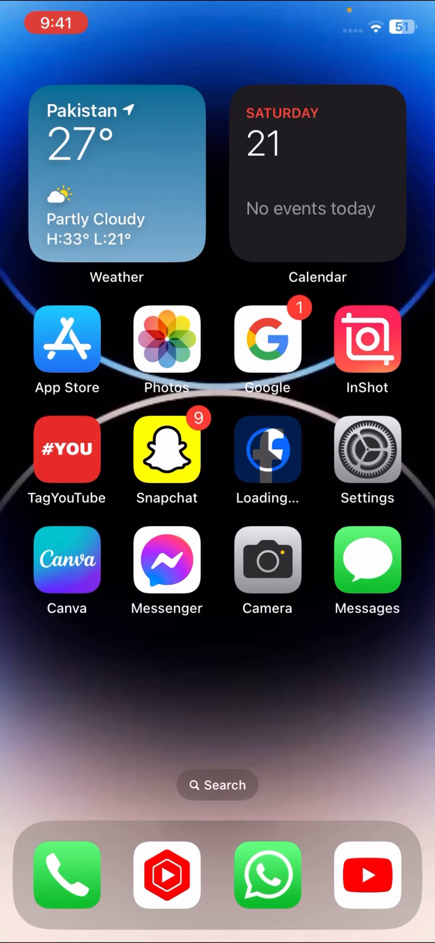
pyautogui.click(368, 452)
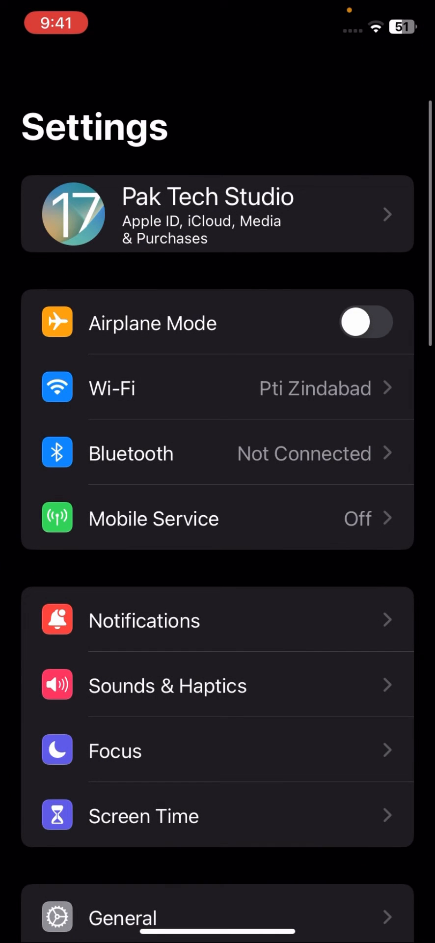
# Step: Offload Facebook from General > iPhone Storage, keeping its documents and data
pyautogui.scroll(-3)
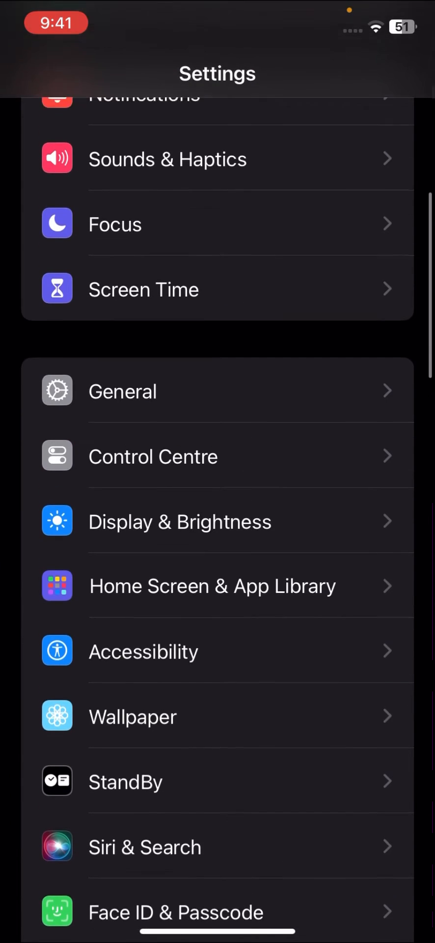
pyautogui.click(122, 393)
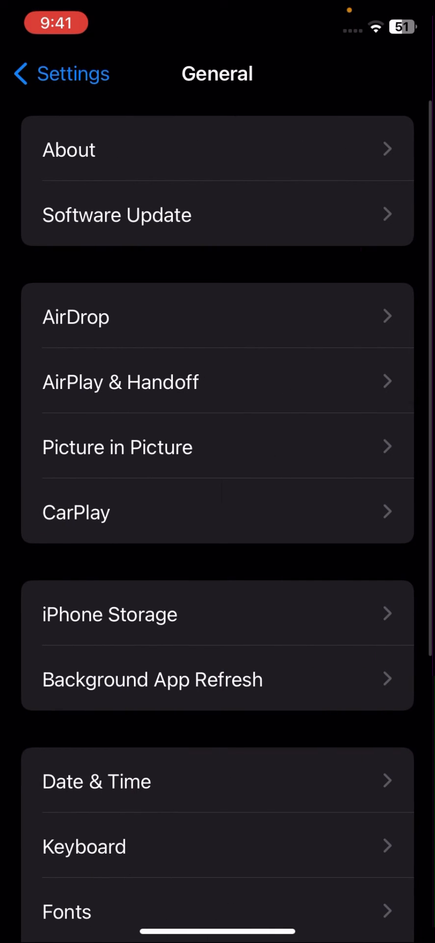
pyautogui.click(110, 614)
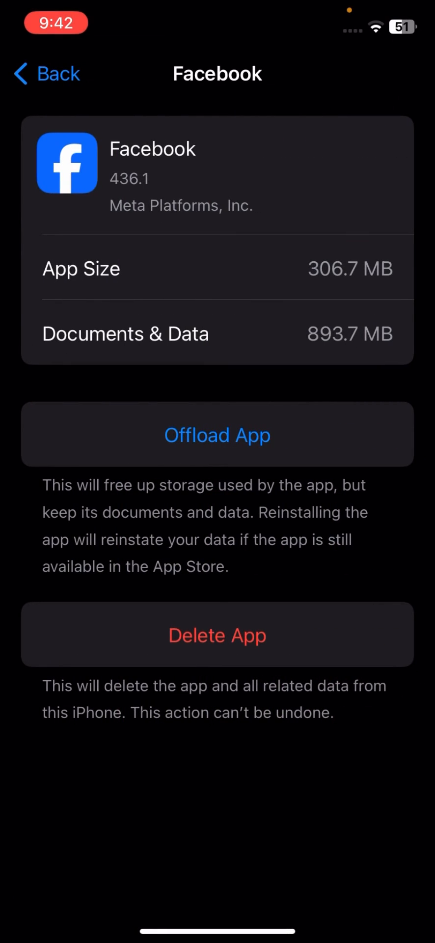
pyautogui.click(217, 435)
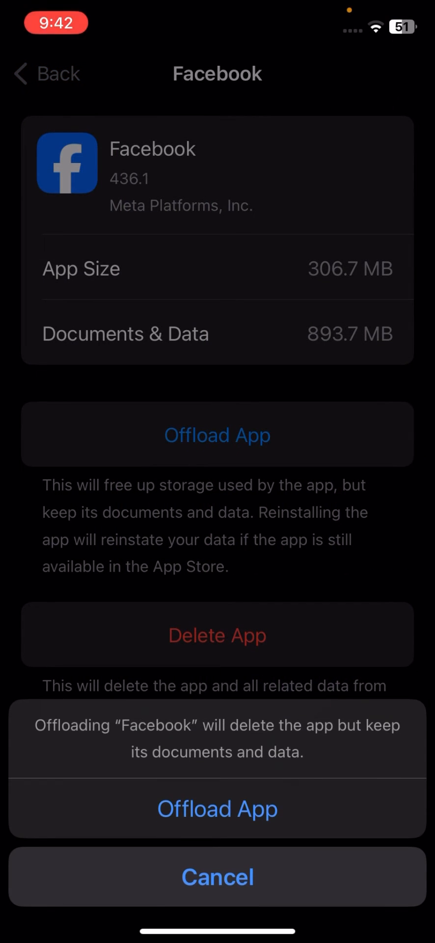
pyautogui.click(218, 878)
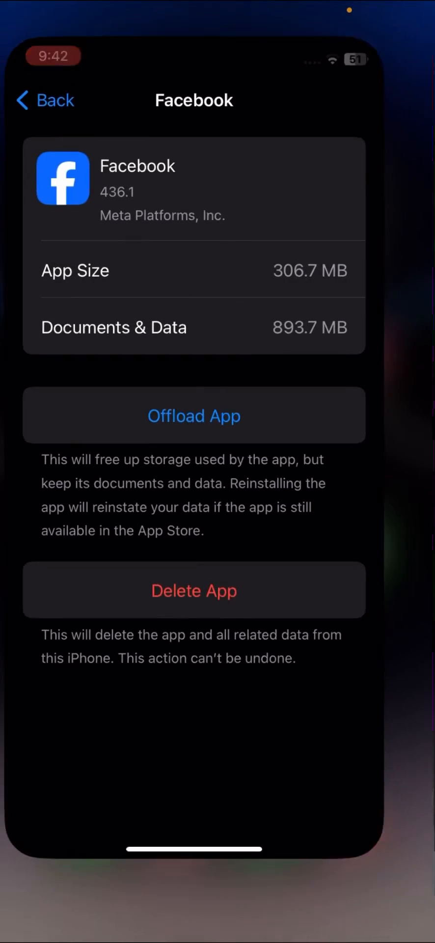